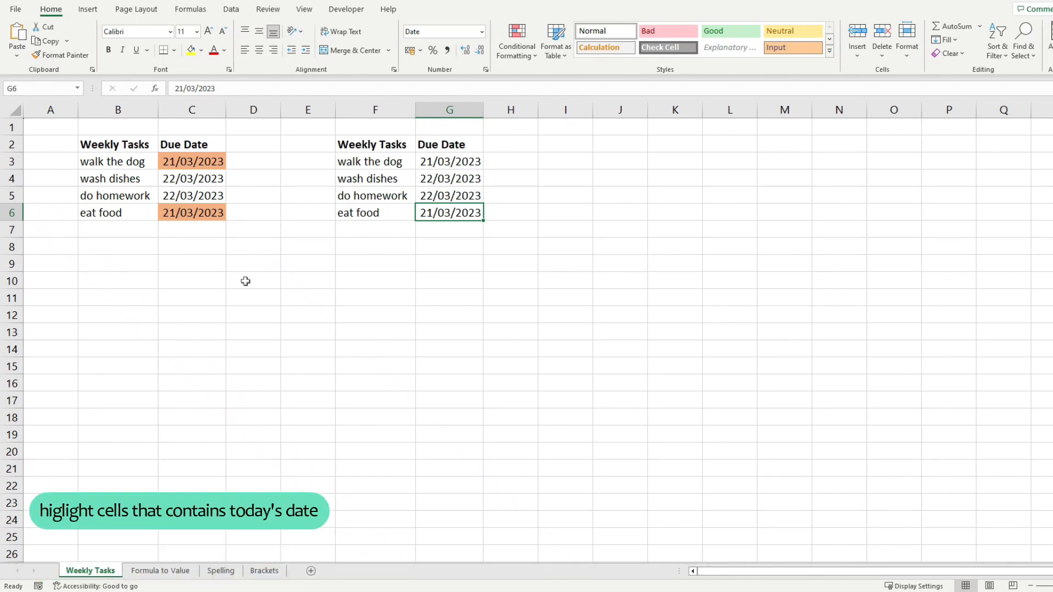
{"action": "mouse_move", "coordinate": [344, 145]}
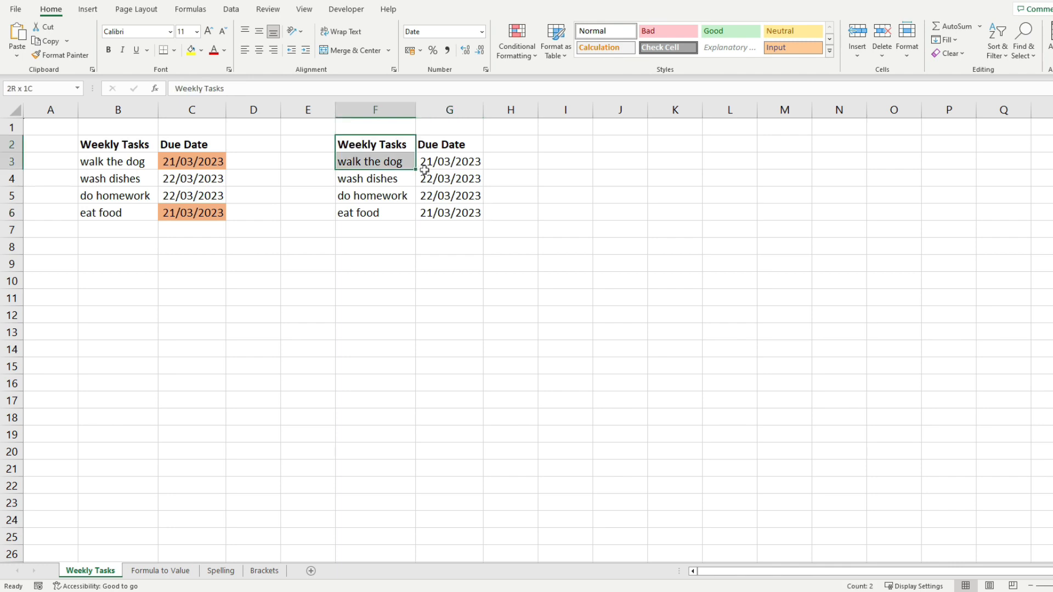
- Select the Due Date cells and start an Equal To highlight cells rule
{"action": "left_click", "coordinate": [368, 178]}
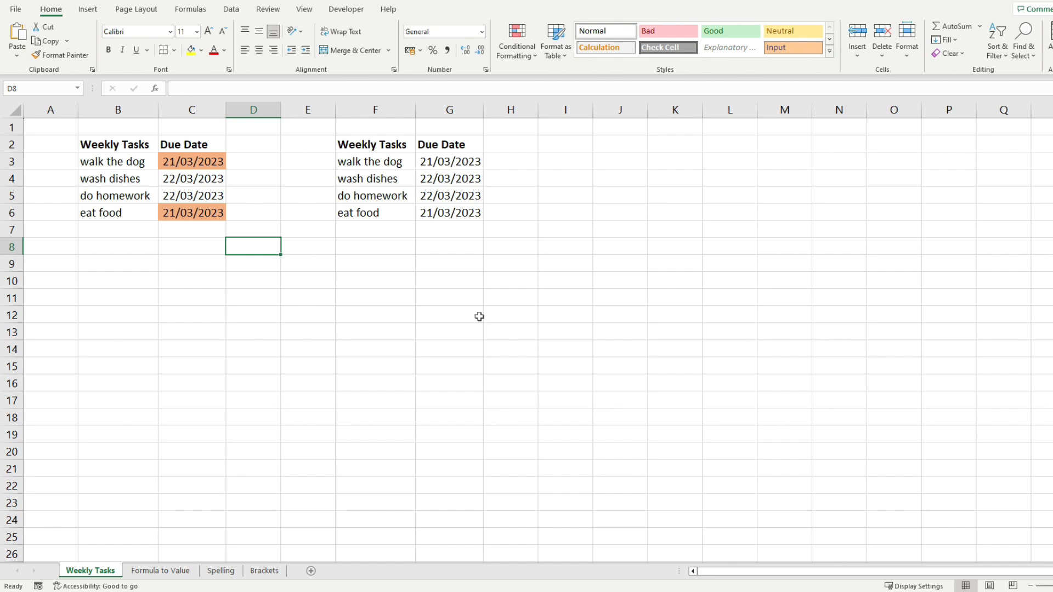
{"action": "mouse_move", "coordinate": [564, 235]}
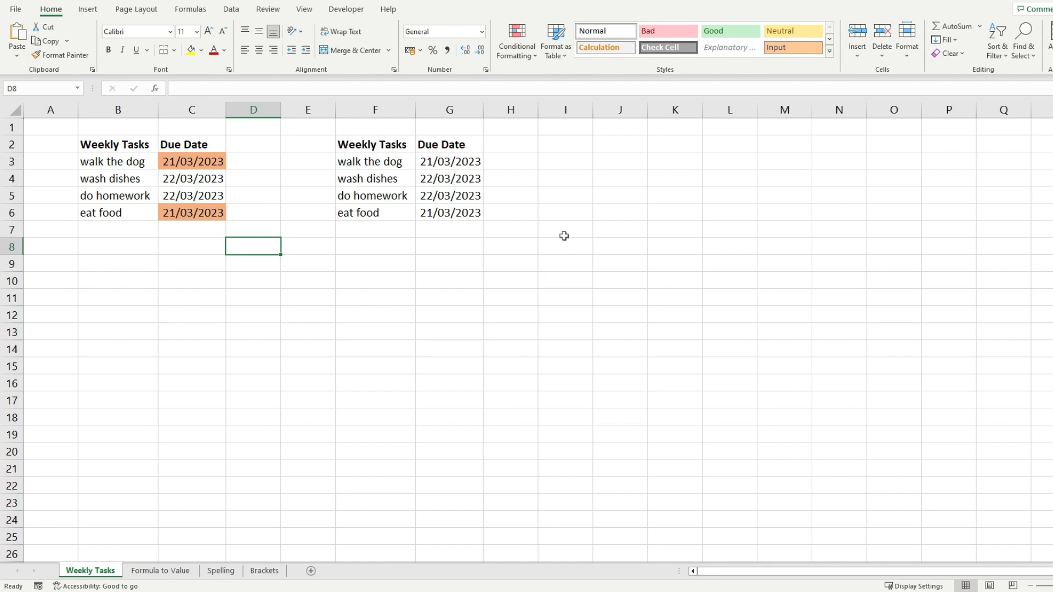
{"action": "mouse_move", "coordinate": [510, 234]}
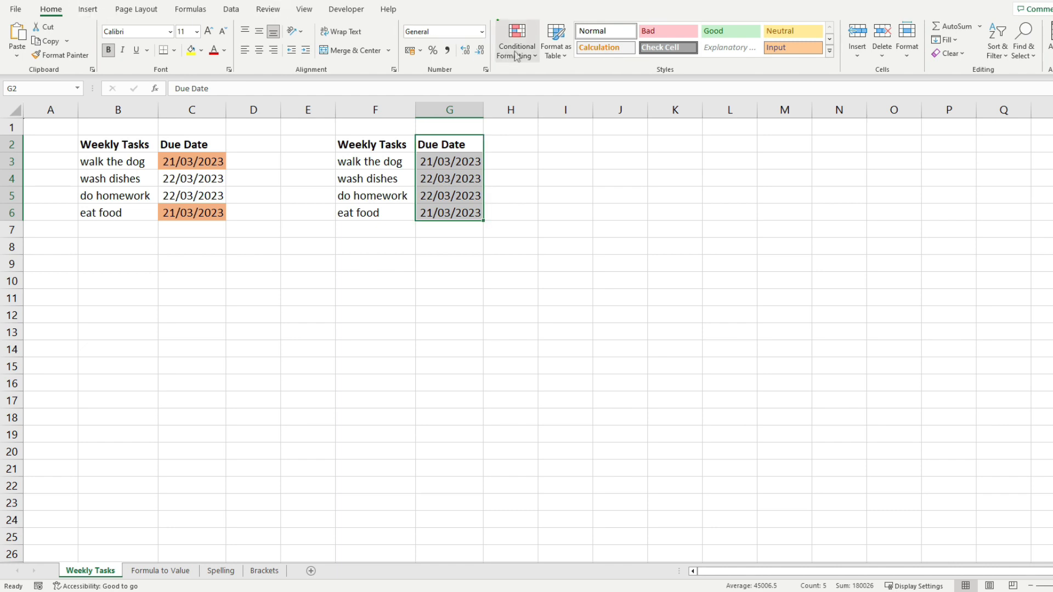
{"action": "left_click", "coordinate": [516, 41]}
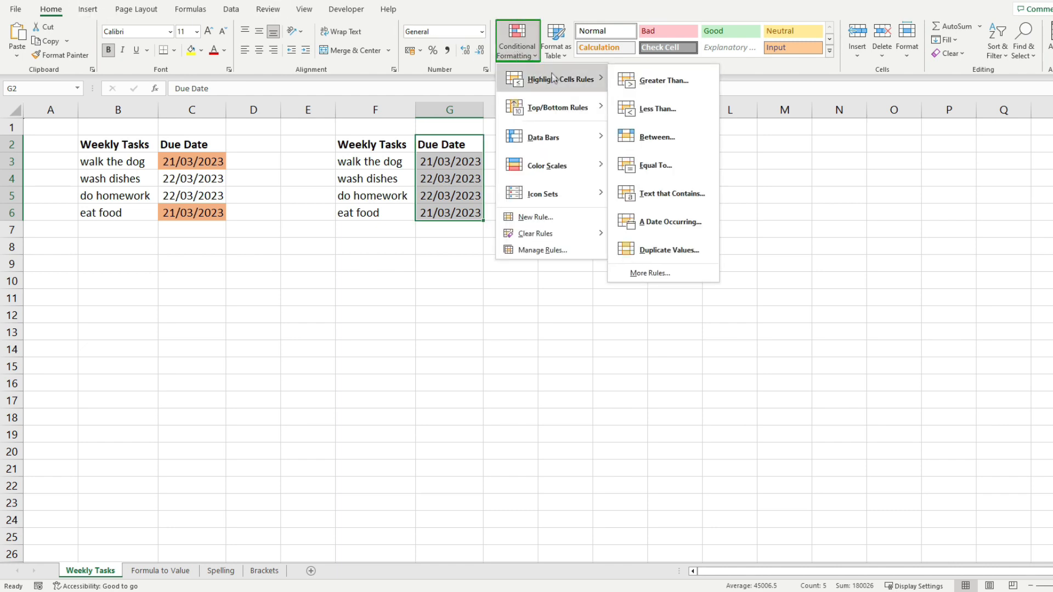
{"action": "mouse_move", "coordinate": [672, 166]}
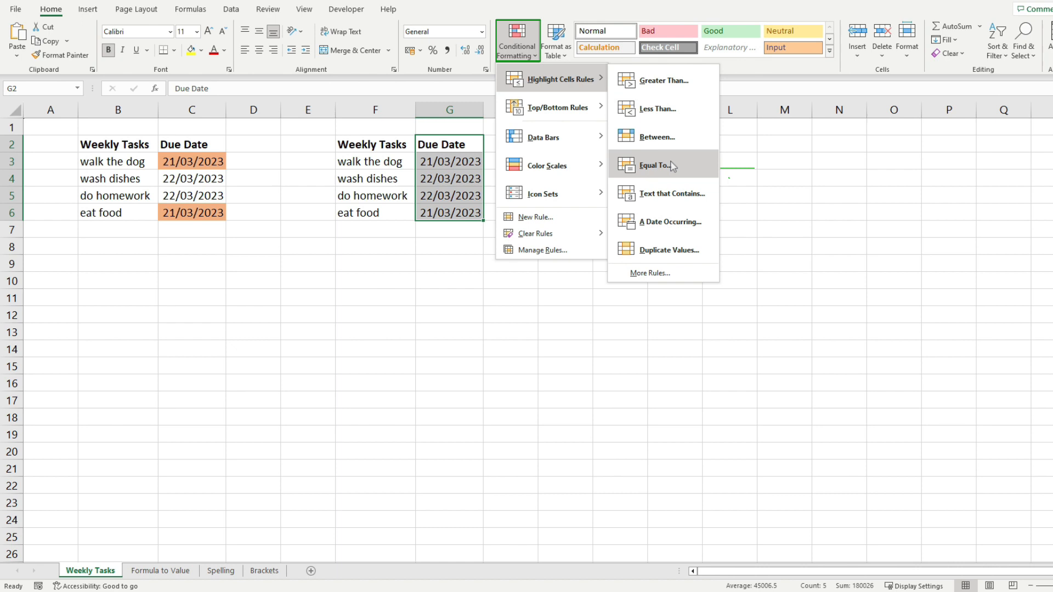
{"action": "left_click", "coordinate": [656, 165]}
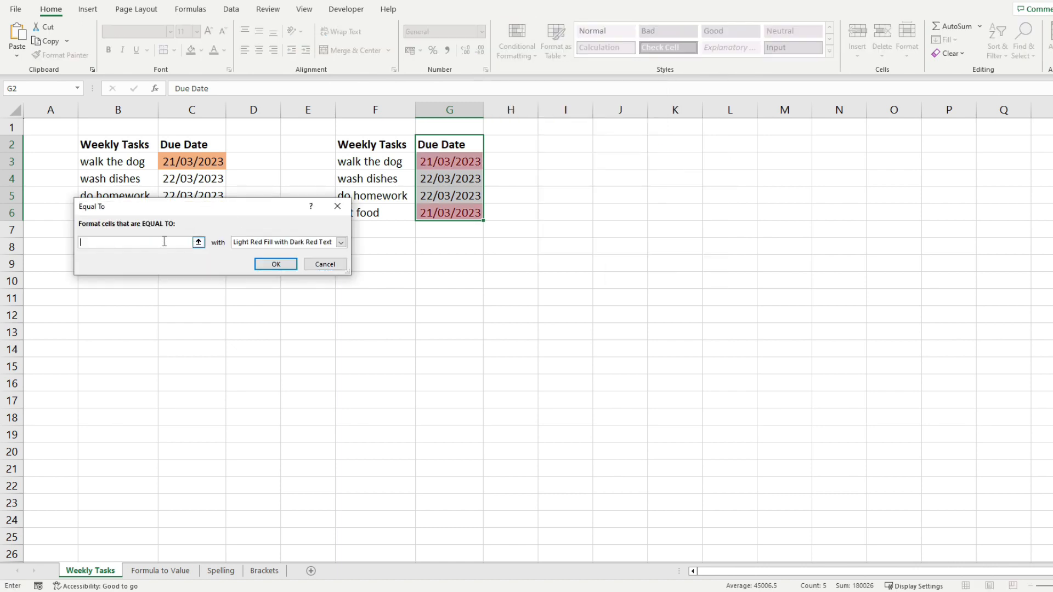
- Highlight dates equal to =TODAY() with Green Fill with Dark Green Text
{"action": "type", "text": "="}
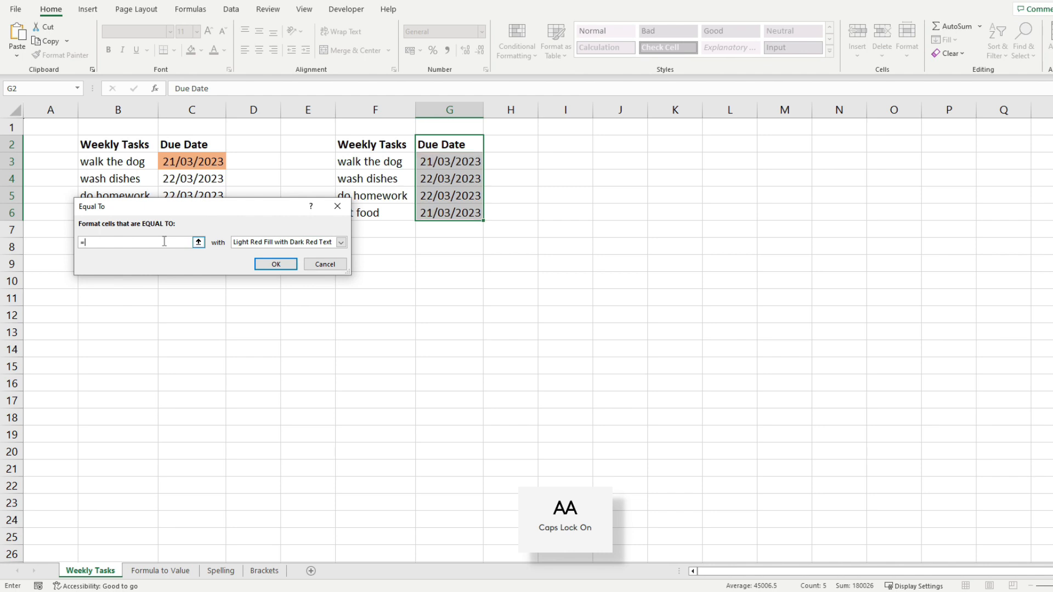
{"action": "type", "text": "TODAY()"}
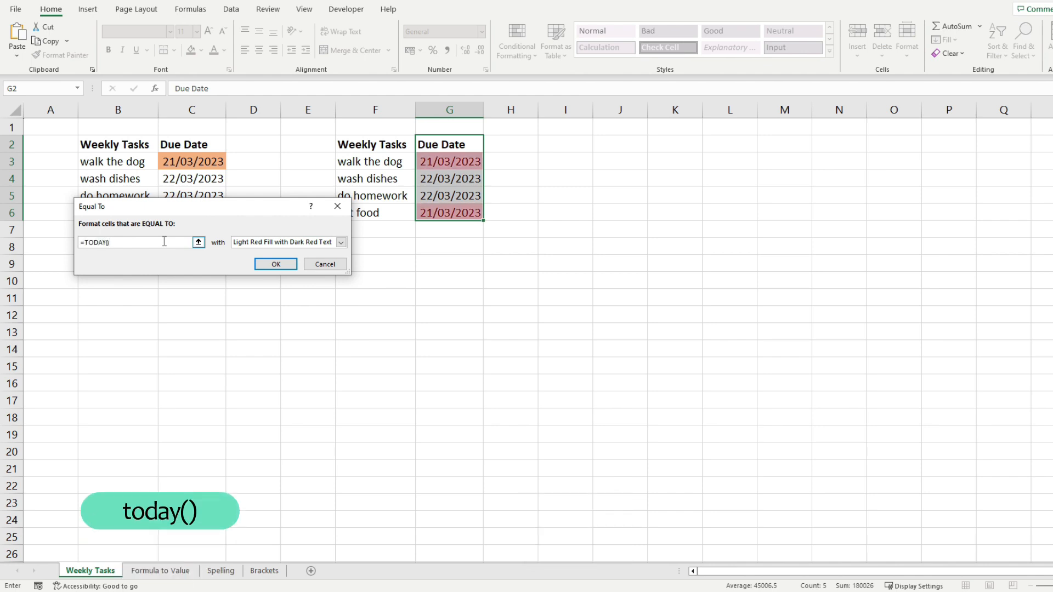
{"action": "left_click", "coordinate": [340, 242]}
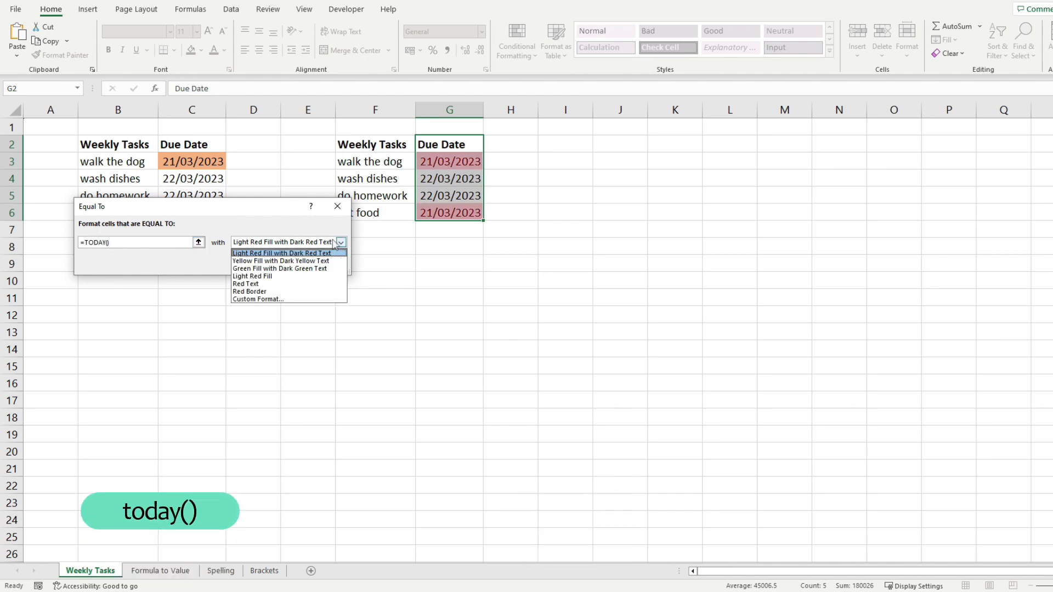
{"action": "mouse_move", "coordinate": [265, 292]}
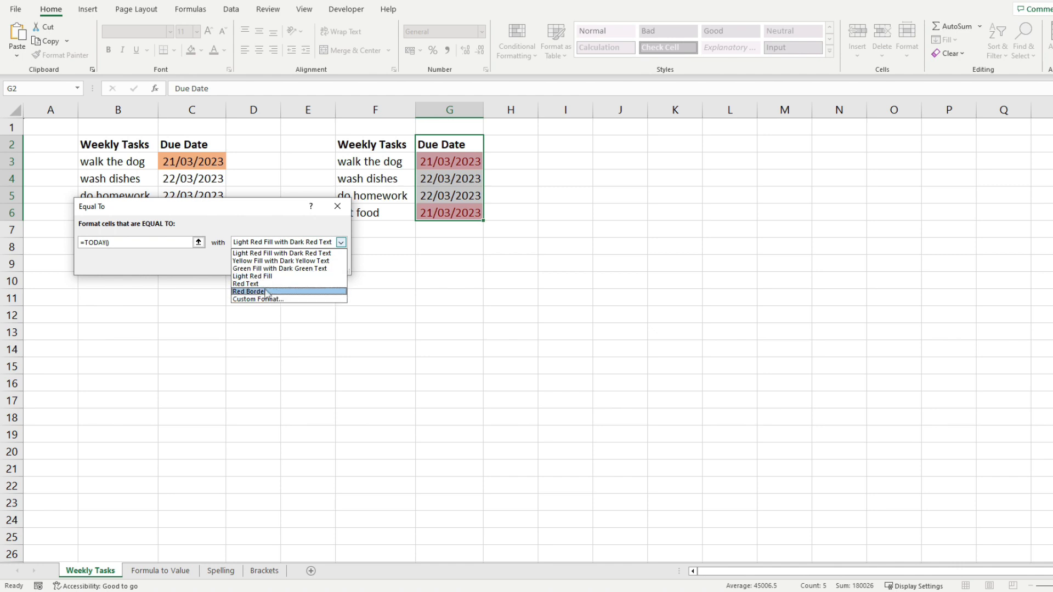
{"action": "left_click", "coordinate": [285, 269]}
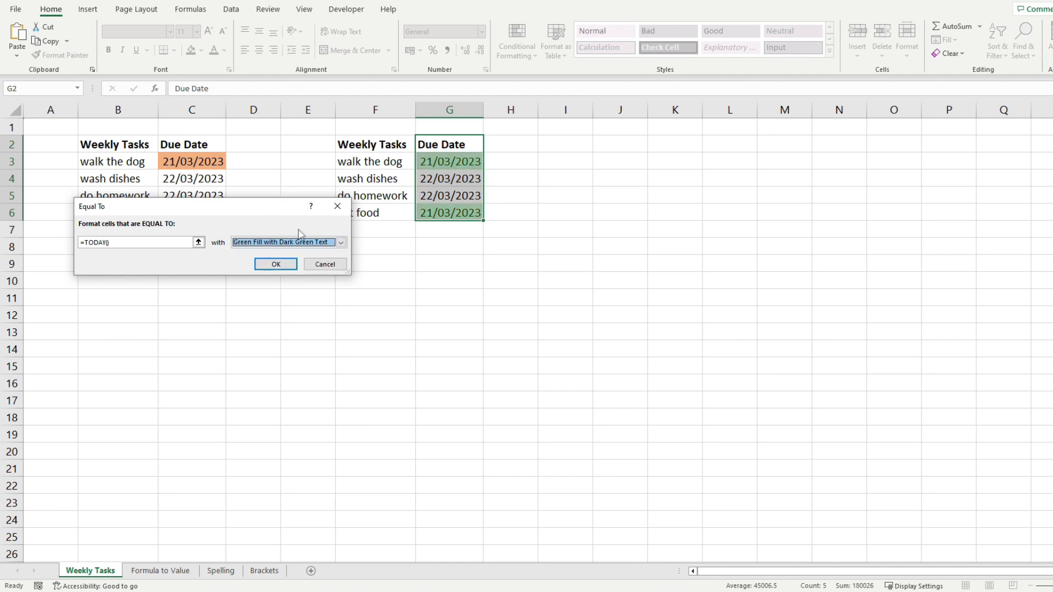
{"action": "left_click", "coordinate": [276, 264]}
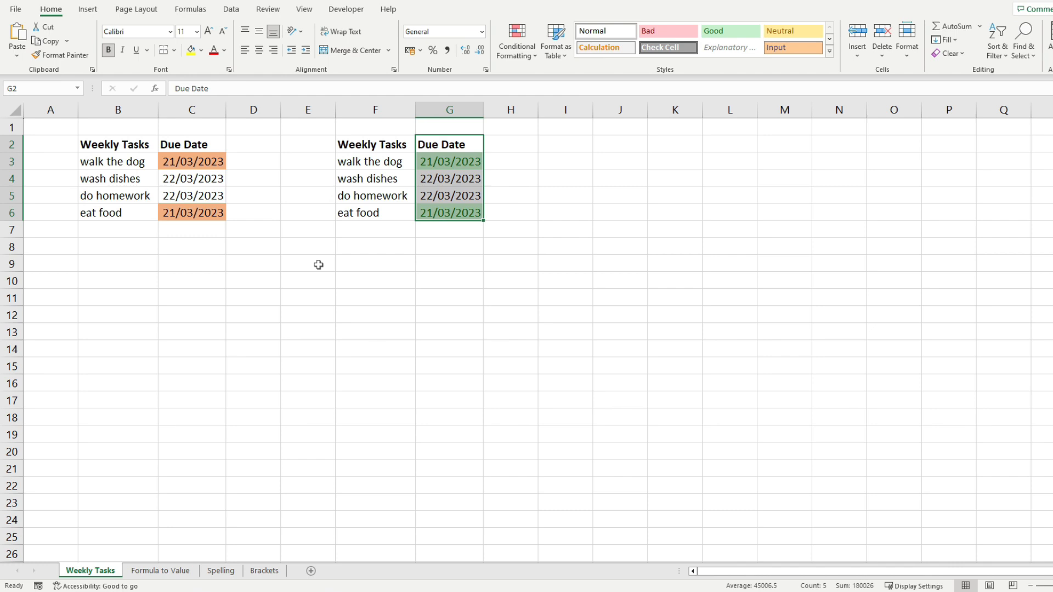
- Change the wash dishes date in G4 to 21/03/2023 and check G5's highlighting
{"action": "left_click", "coordinate": [449, 161]}
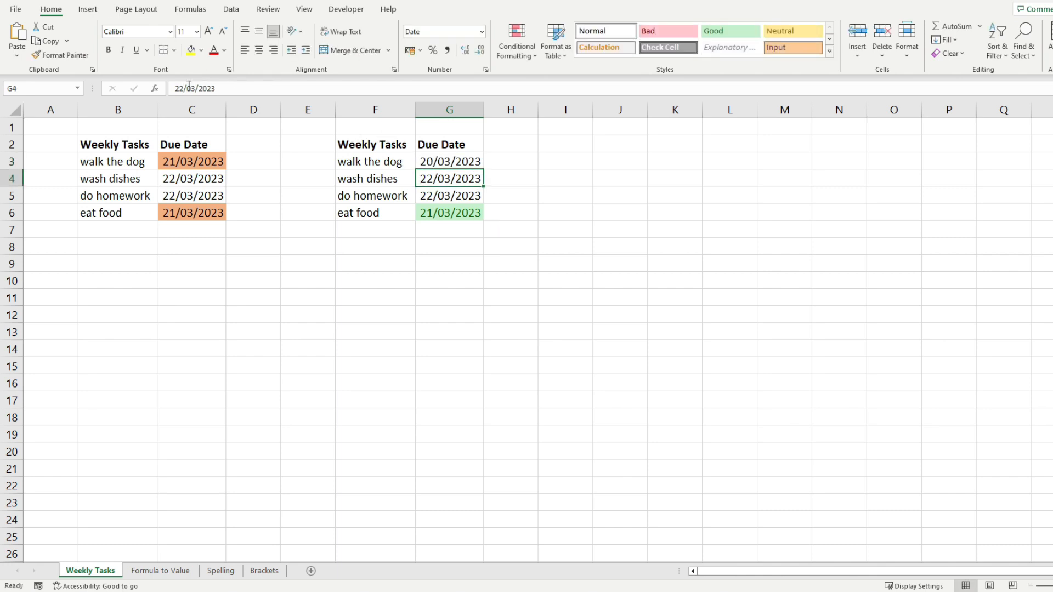
{"action": "key", "text": "Backspace"}
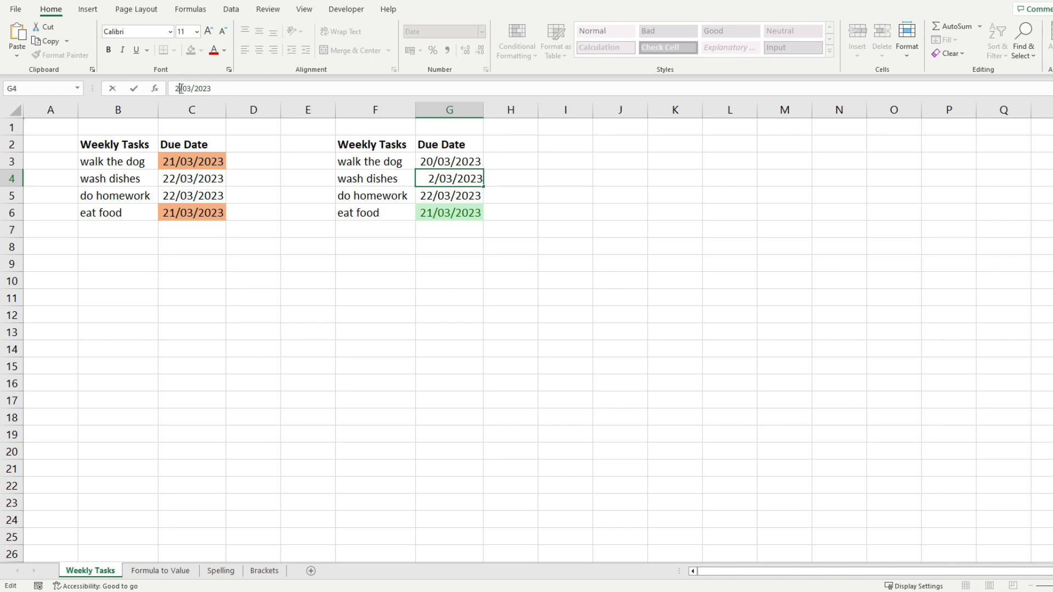
{"action": "type", "text": "1"}
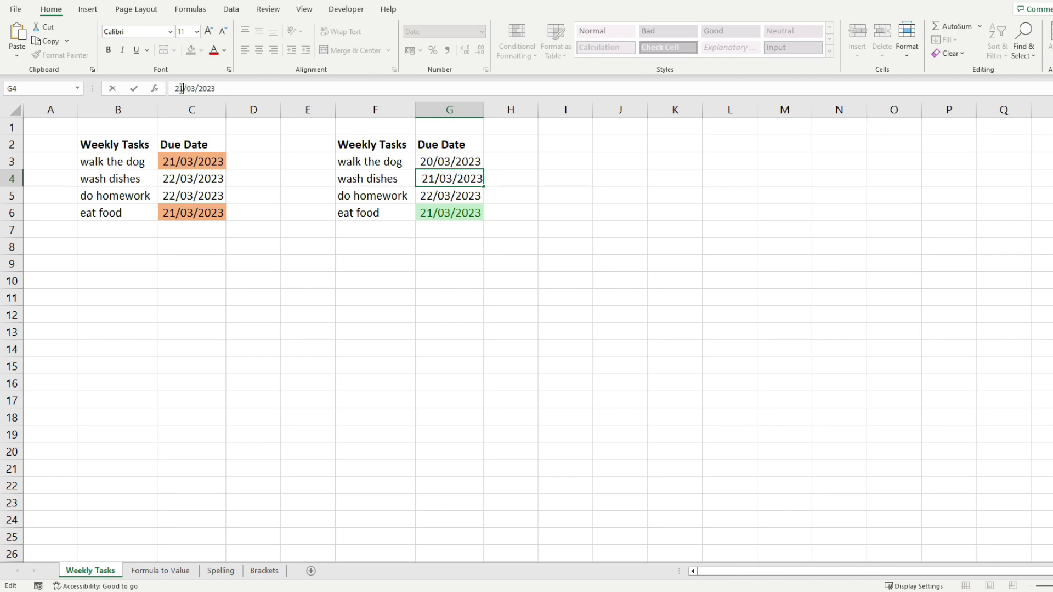
{"action": "left_click", "coordinate": [449, 161]}
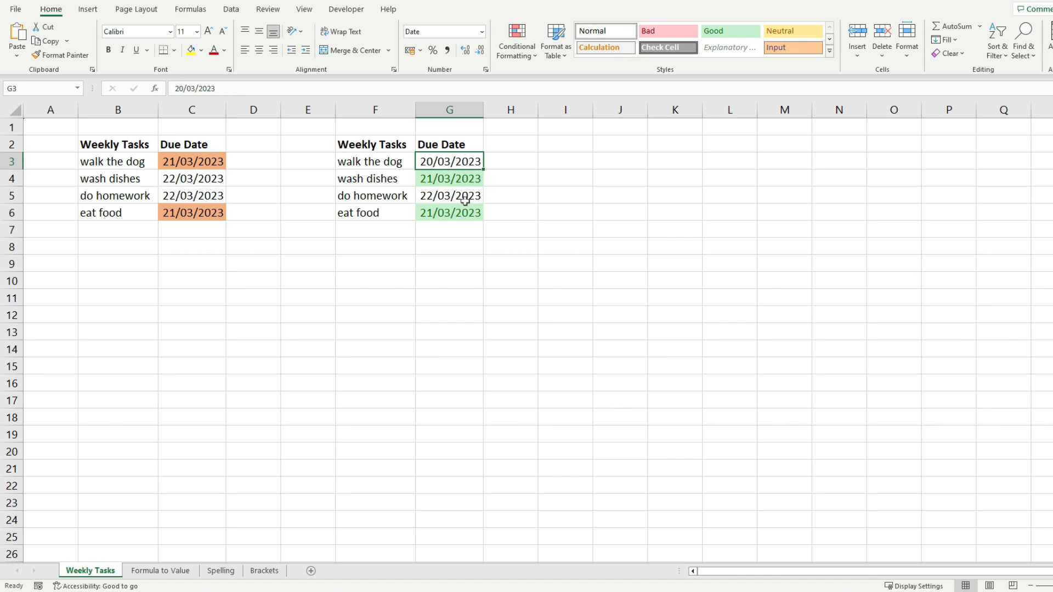
{"action": "left_click", "coordinate": [449, 196]}
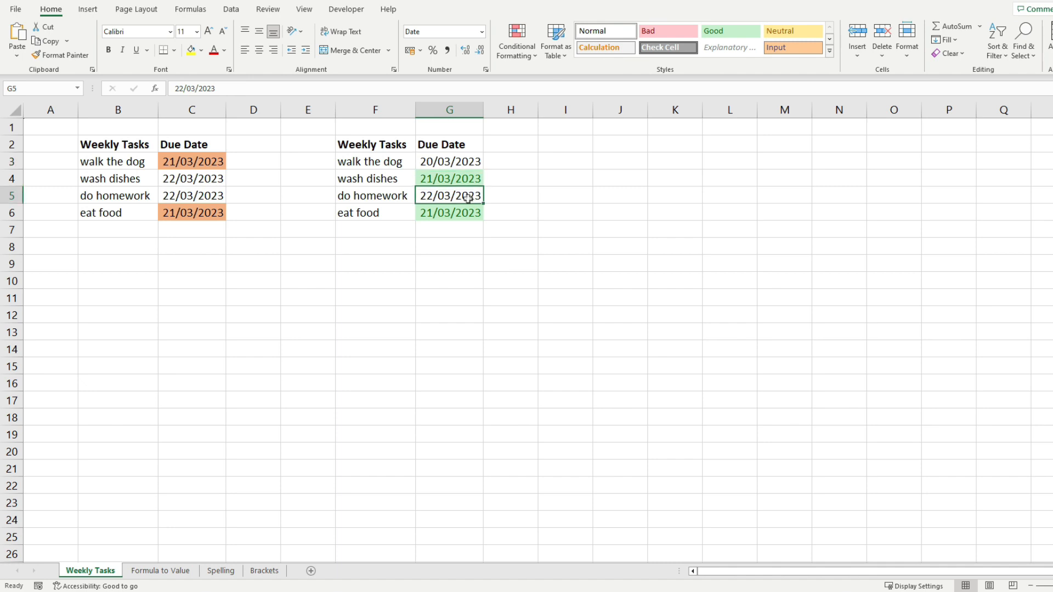